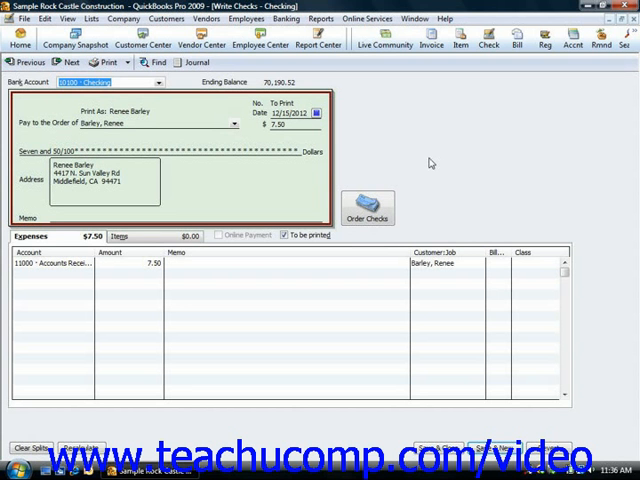
mouse_move(548, 126)
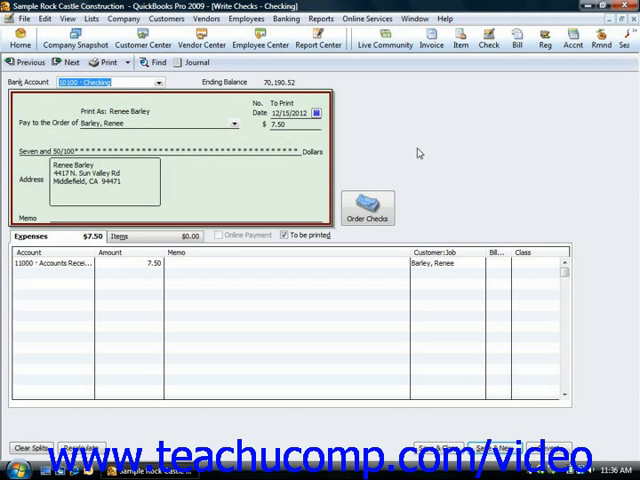
mouse_move(414, 152)
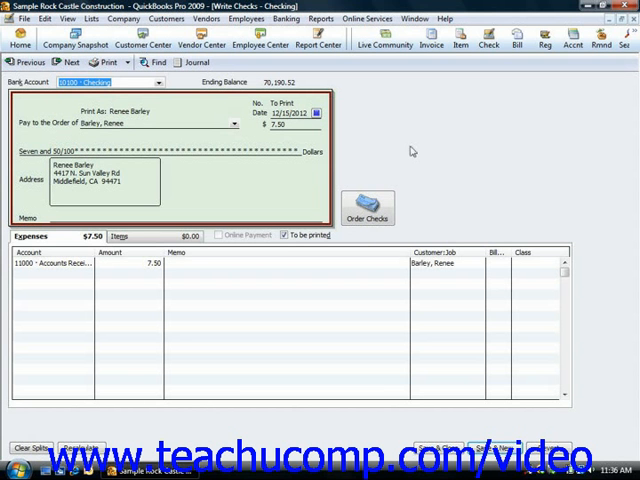
- Review the refund check's bank account, Accounts Receivable line, written amount, date and 7.50 total
click(286, 18)
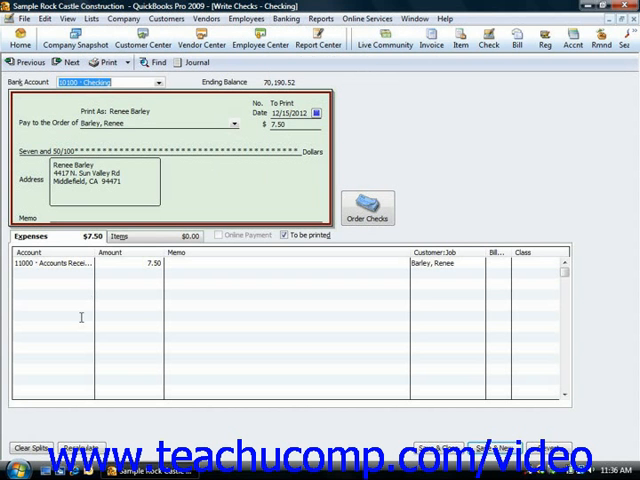
mouse_move(116, 288)
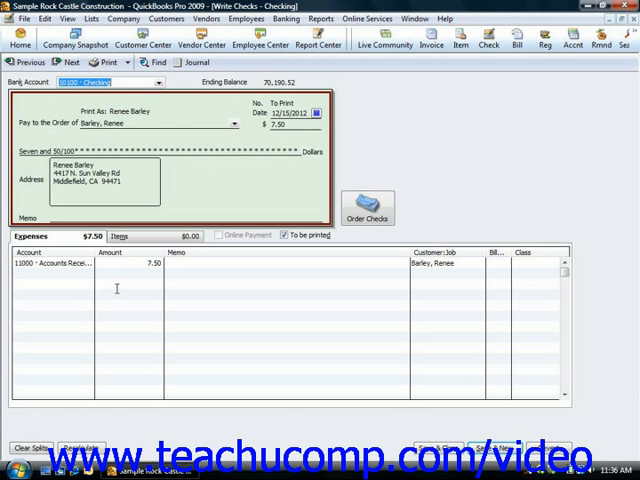
click(156, 82)
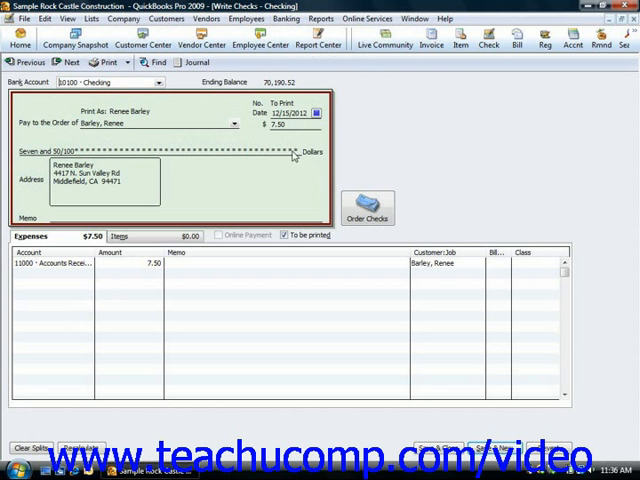
click(316, 112)
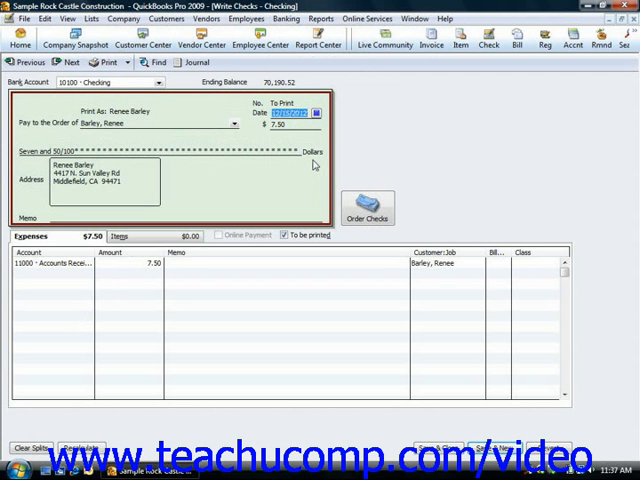
click(234, 124)
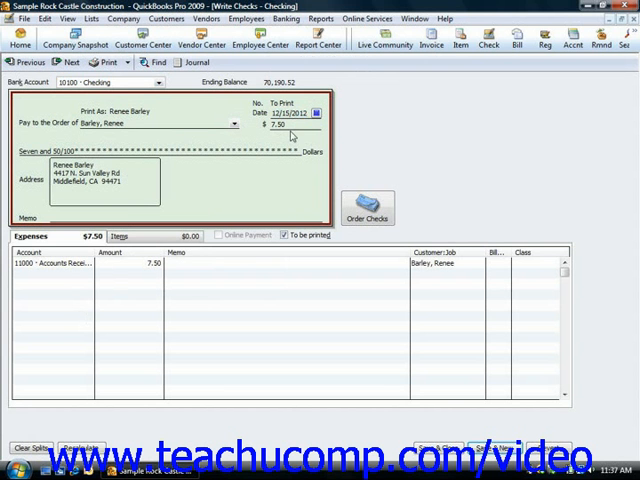
click(278, 126)
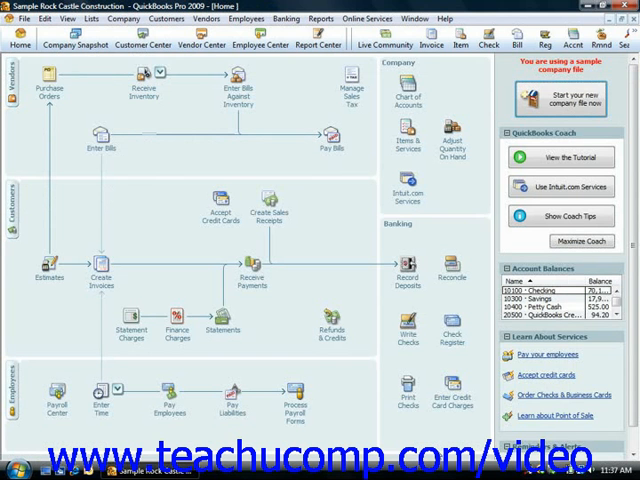
mouse_move(388, 368)
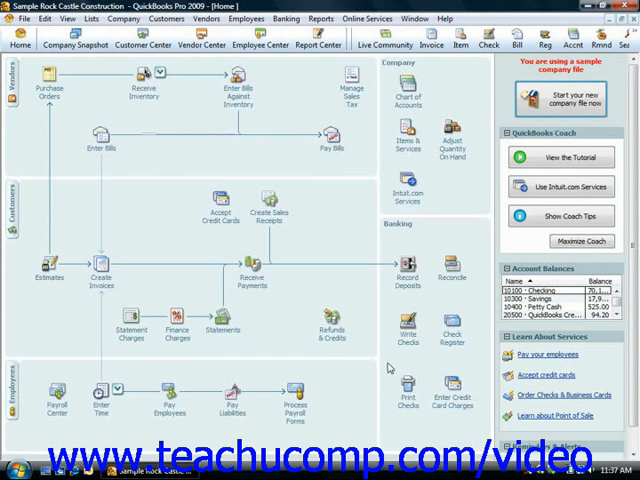
mouse_move(236, 196)
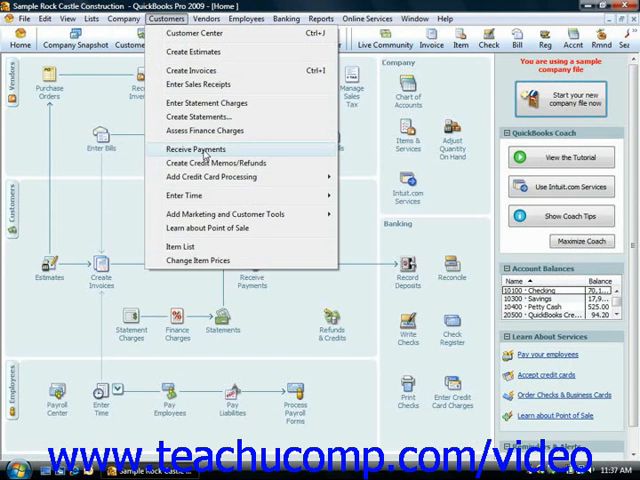
click(196, 148)
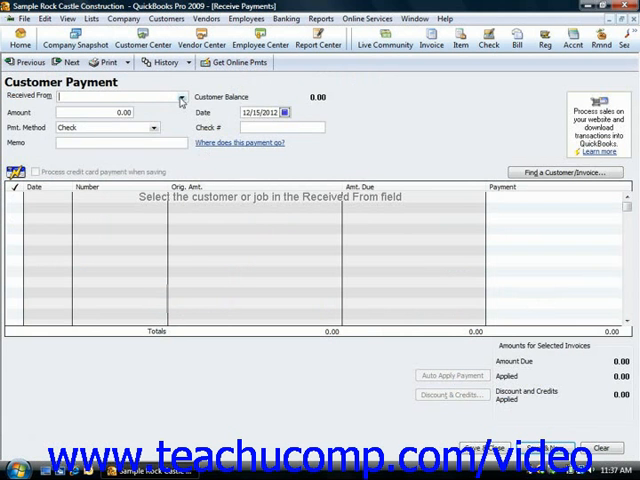
click(180, 96)
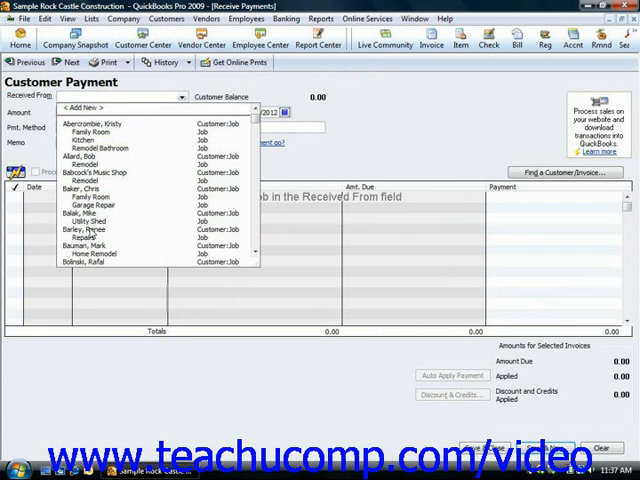
click(84, 228)
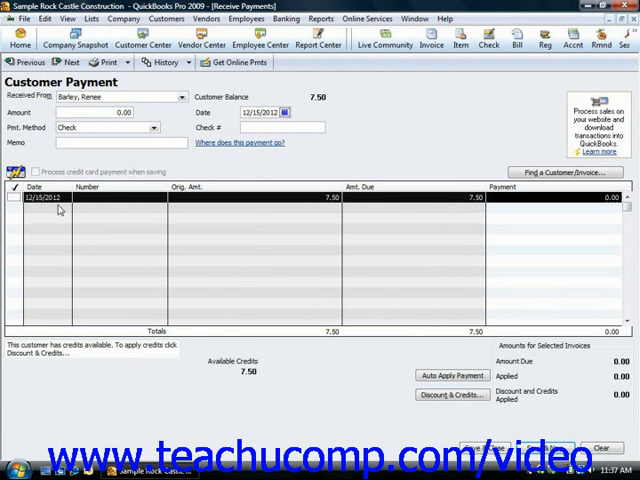
mouse_move(432, 210)
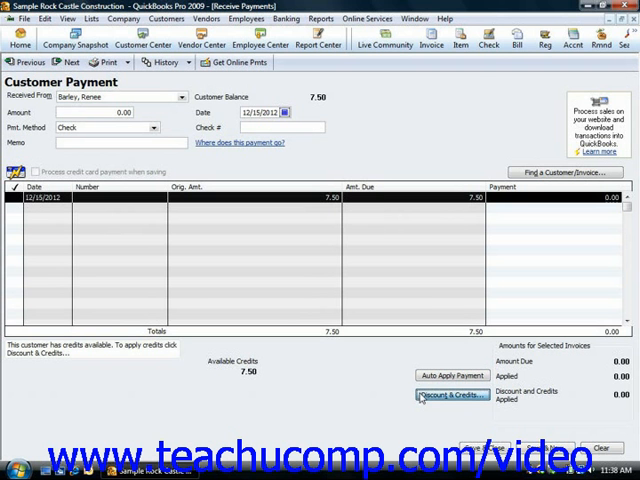
click(452, 396)
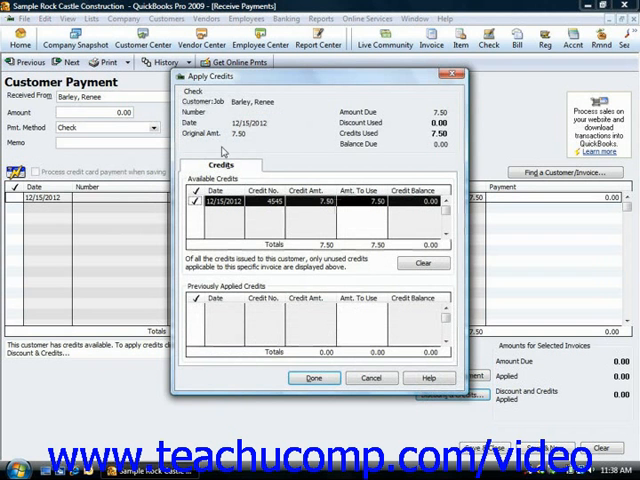
mouse_move(258, 192)
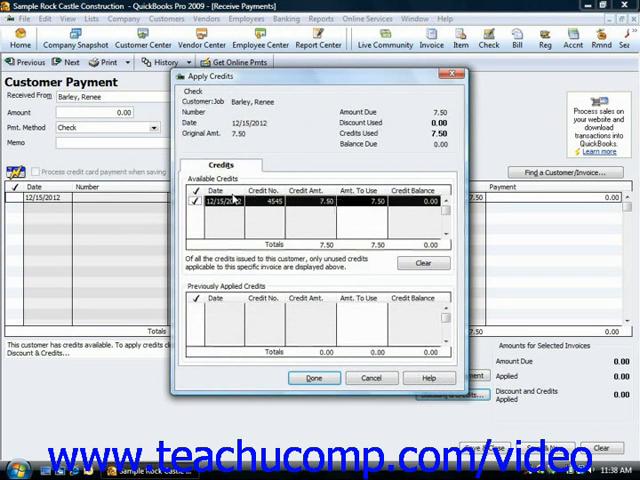
mouse_move(336, 212)
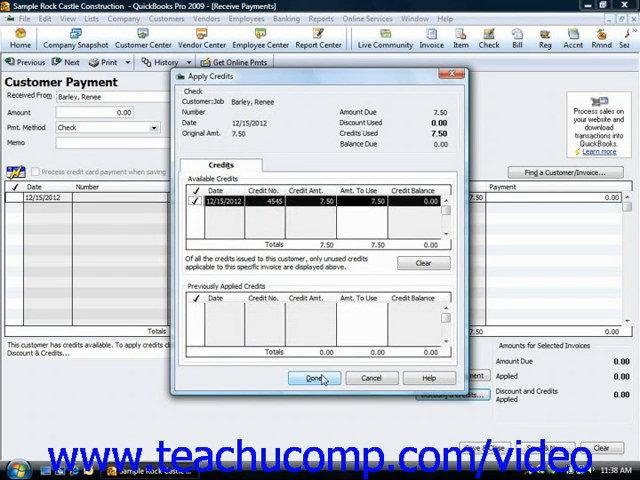
click(314, 378)
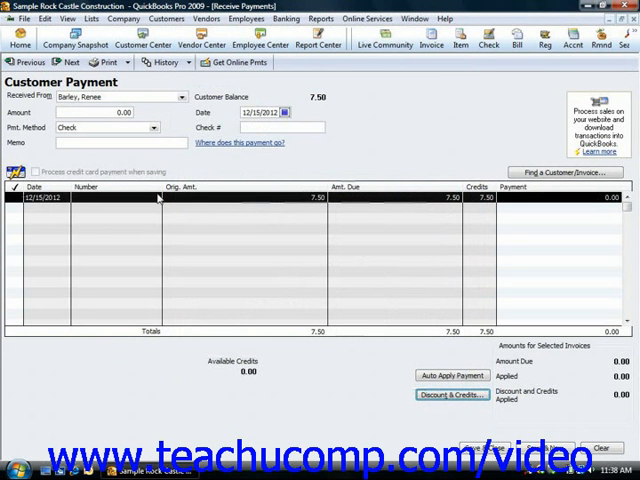
mouse_move(256, 220)
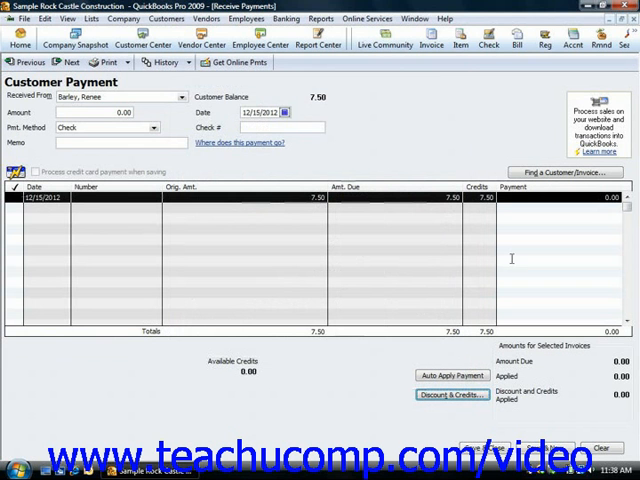
mouse_move(472, 308)
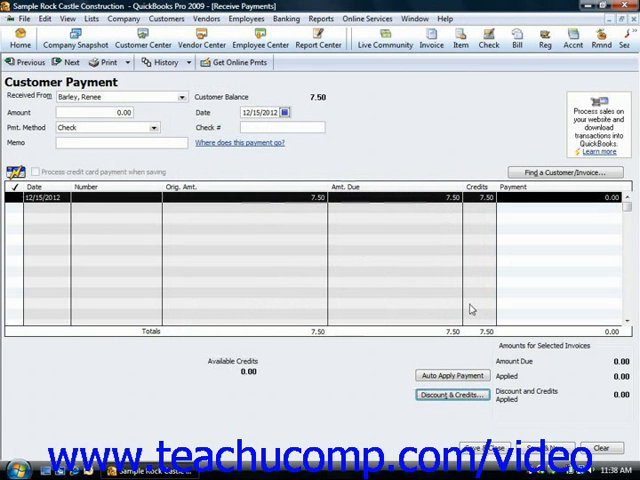